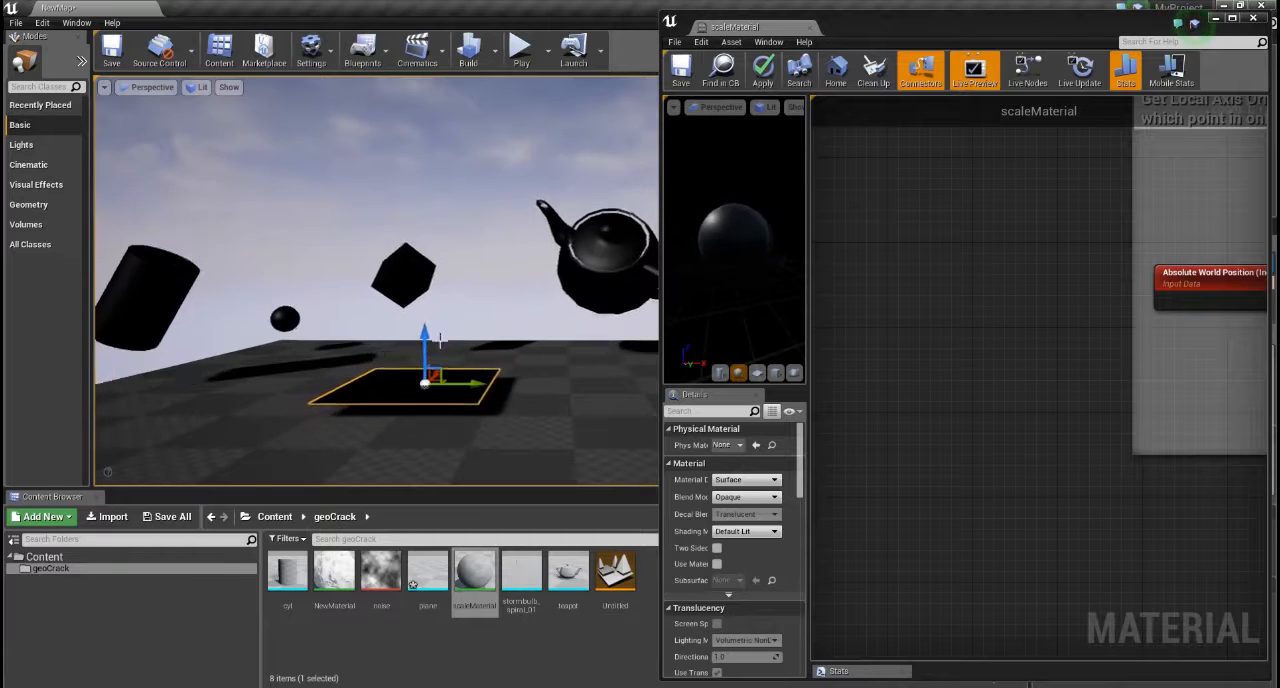
mouse_move(451, 293)
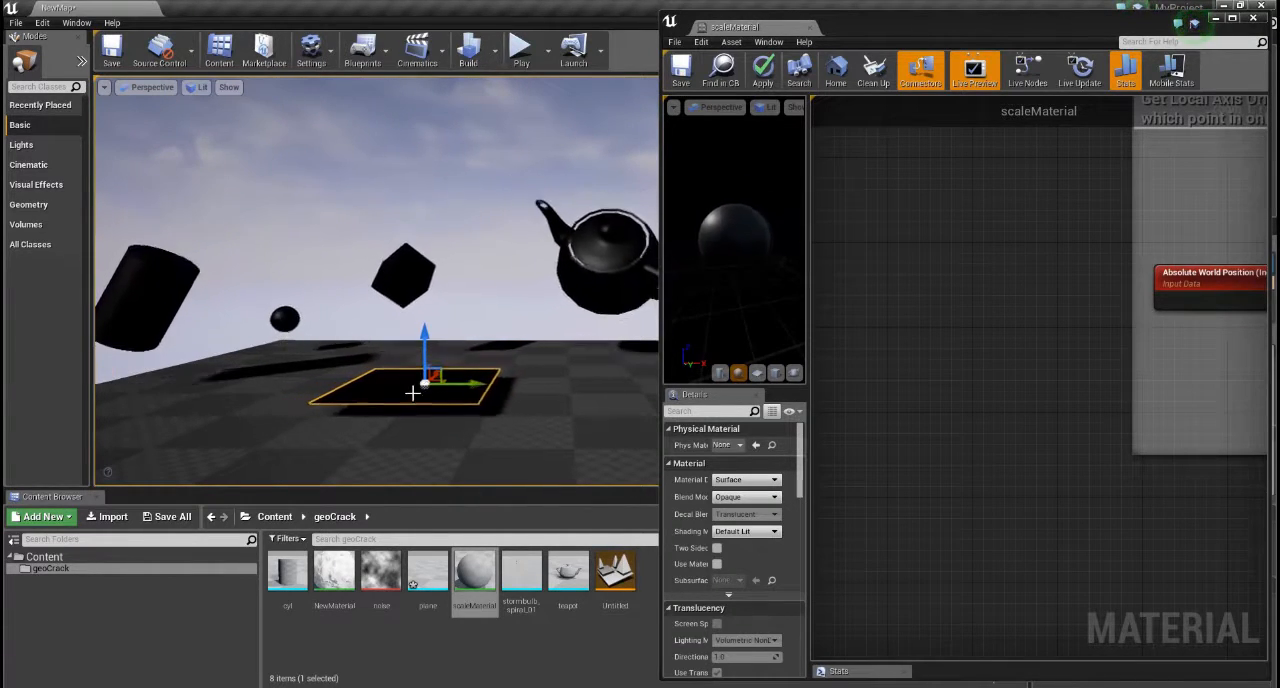
mouse_move(468, 337)
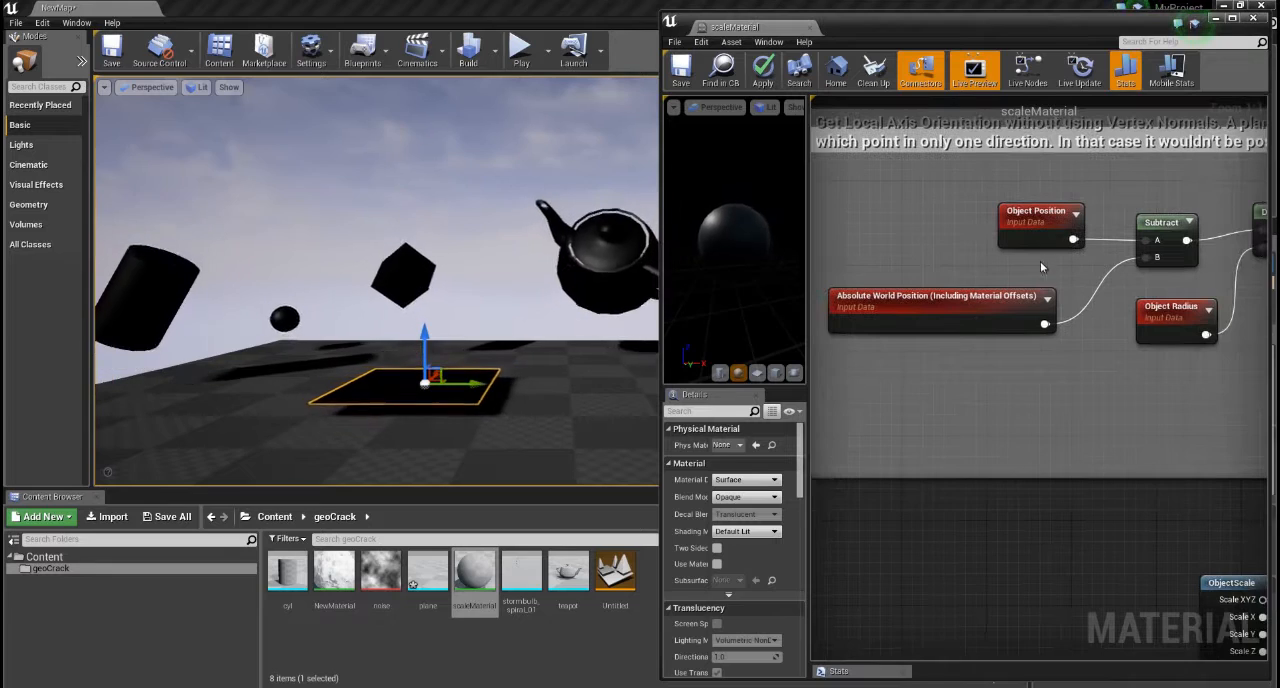
mouse_move(1076, 239)
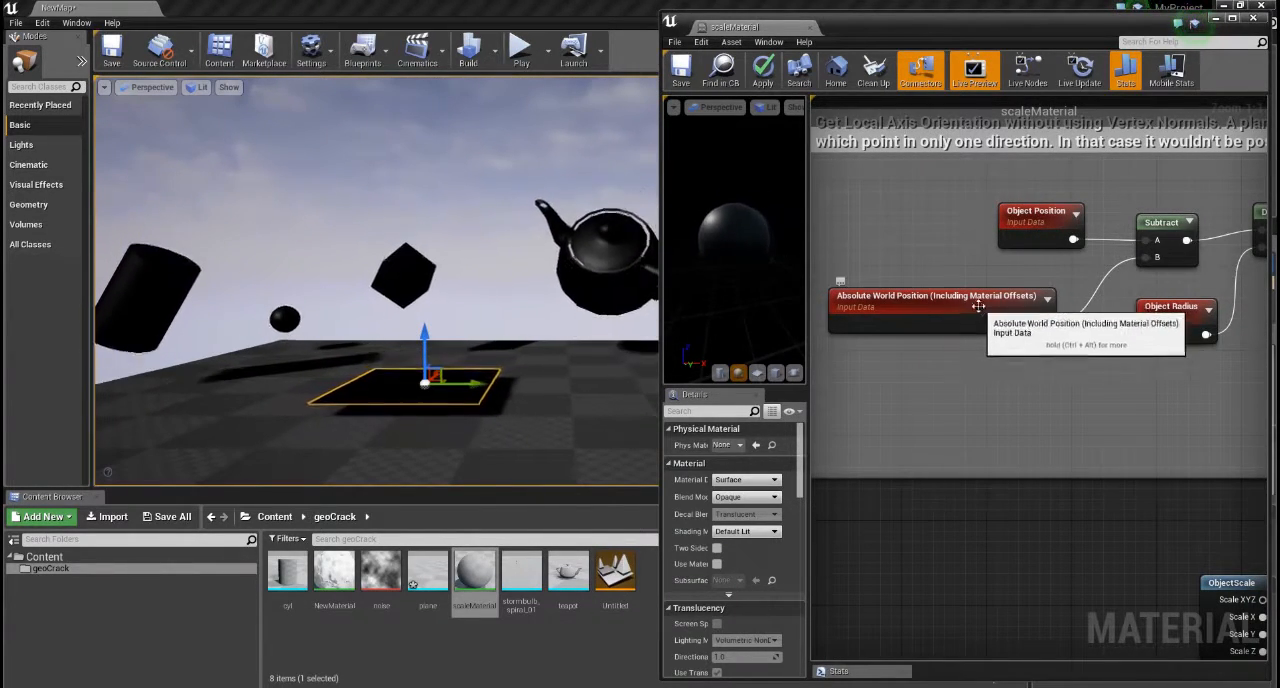
Step: Select the Absolute World Position node feeding the Subtract node
left_click(1164, 221)
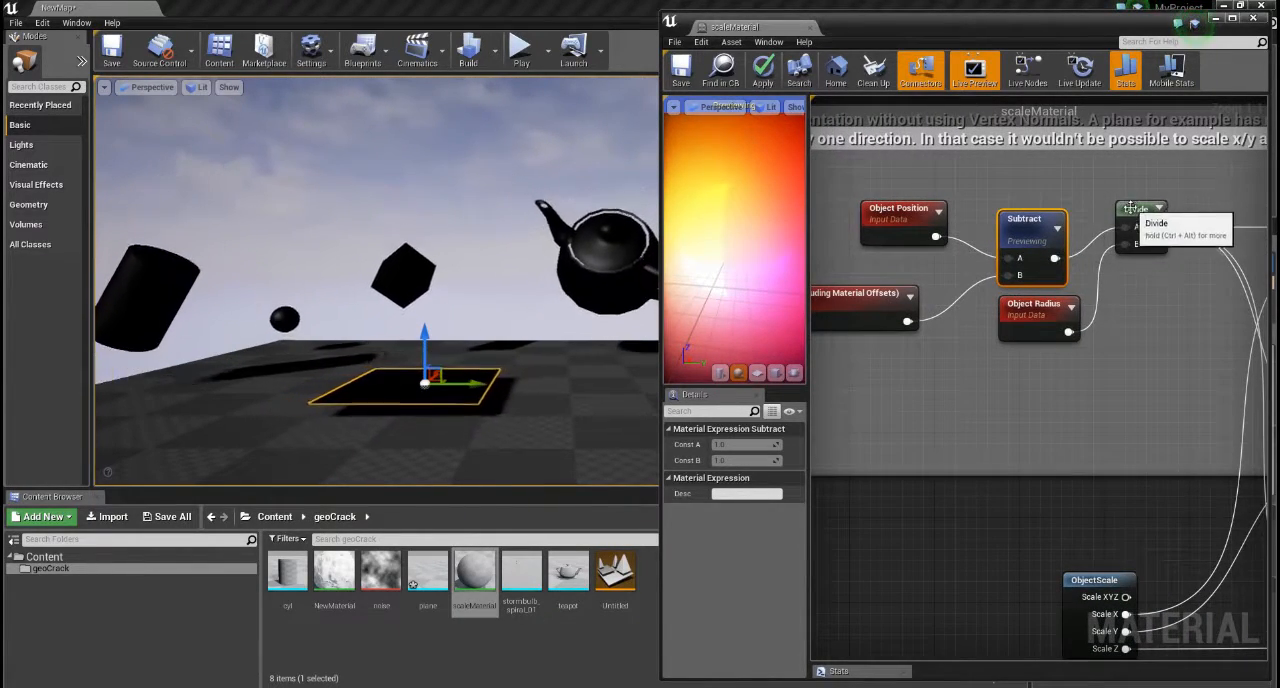
Step: Preview the Divide node's output, then preview the red-channel Mask node on the sphere
right_click(1132, 210)
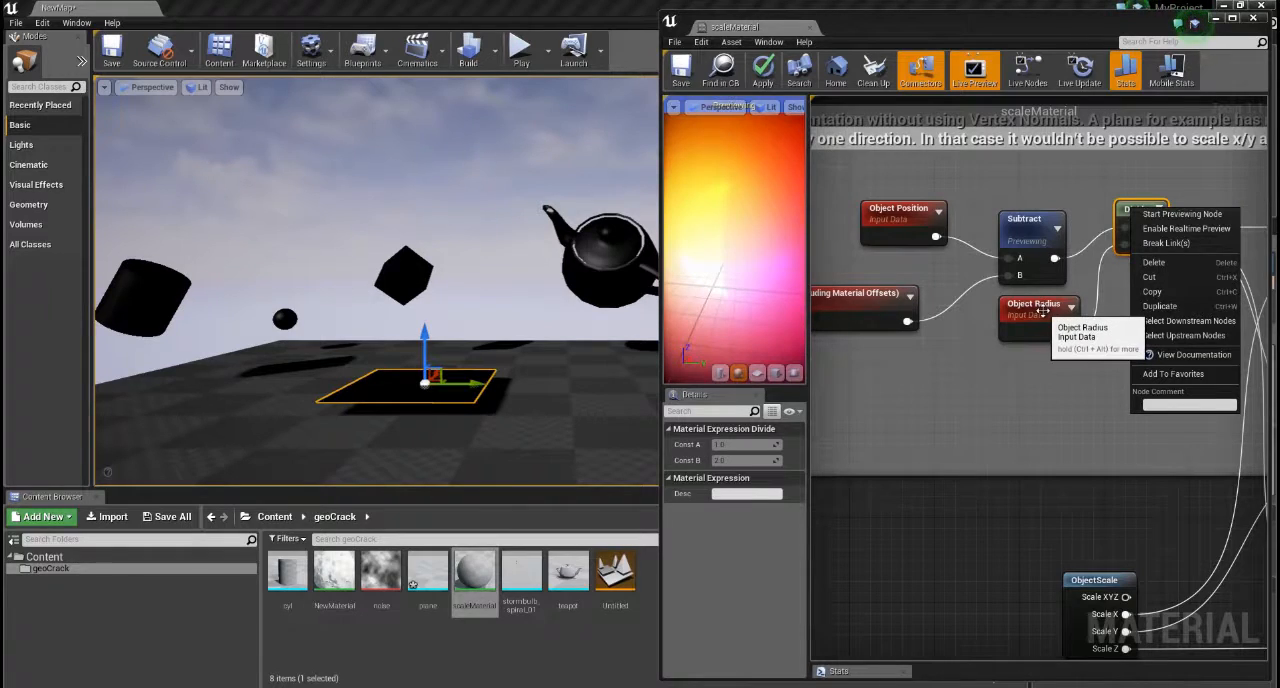
mouse_move(1182, 214)
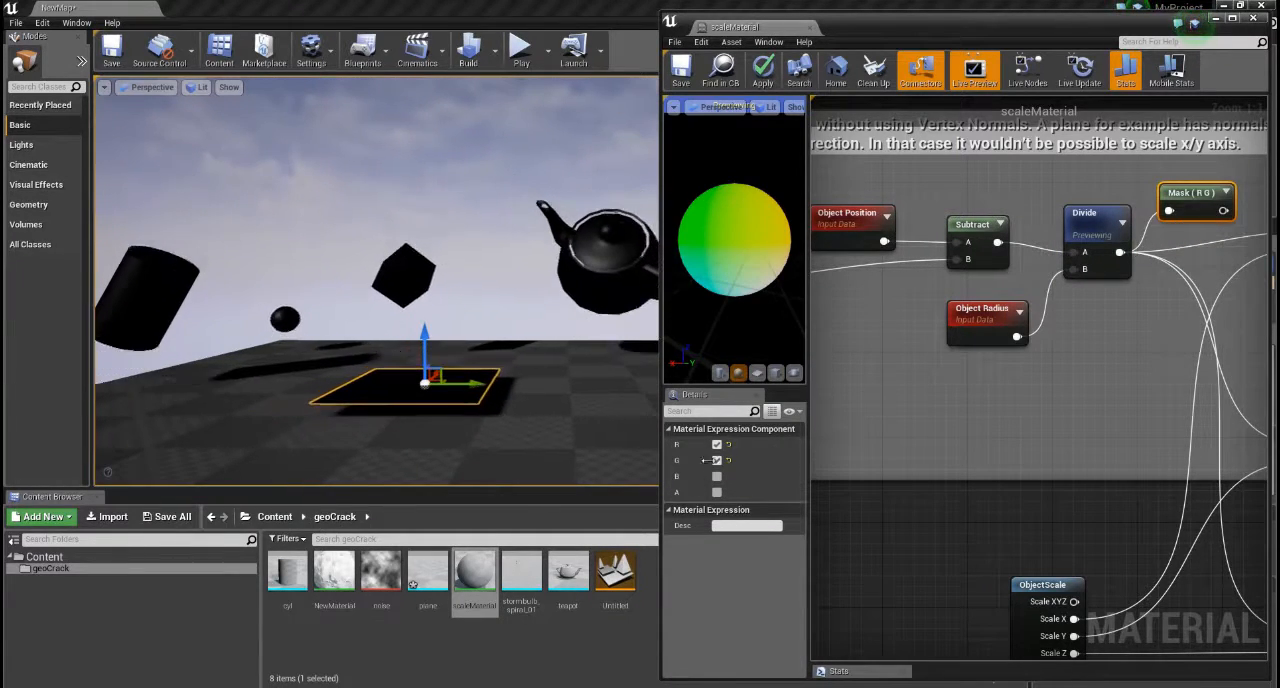
right_click(1192, 192)
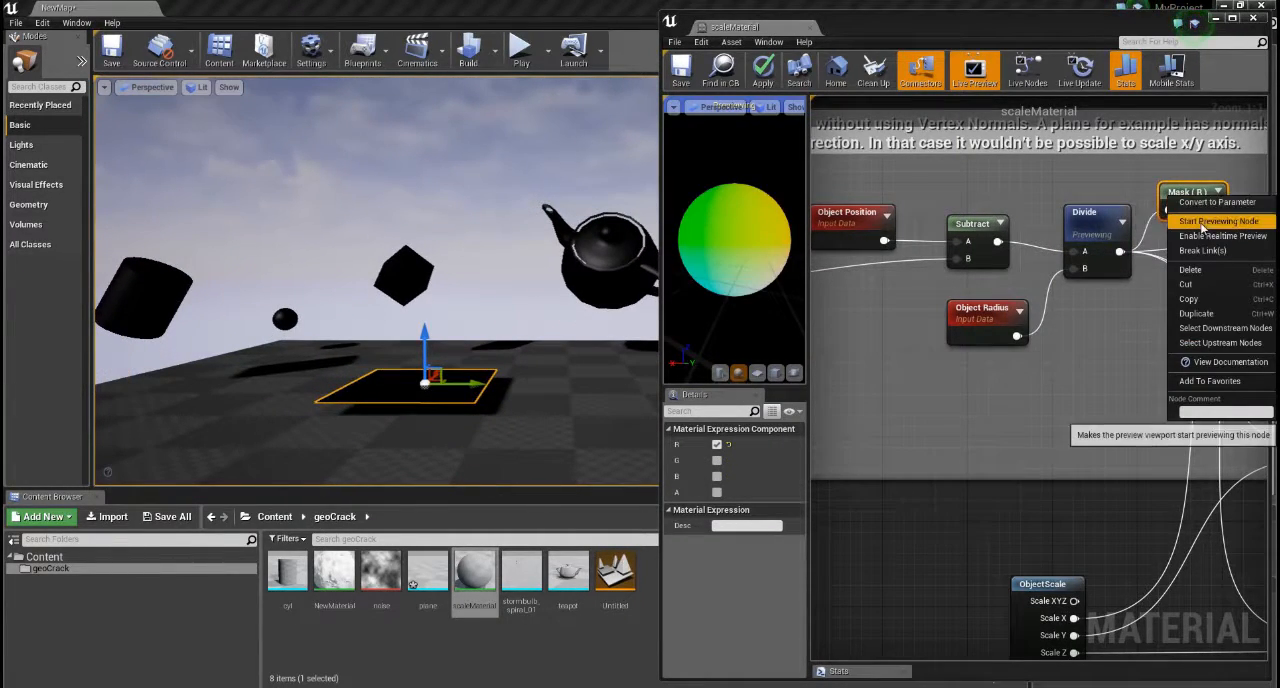
left_click(1208, 221)
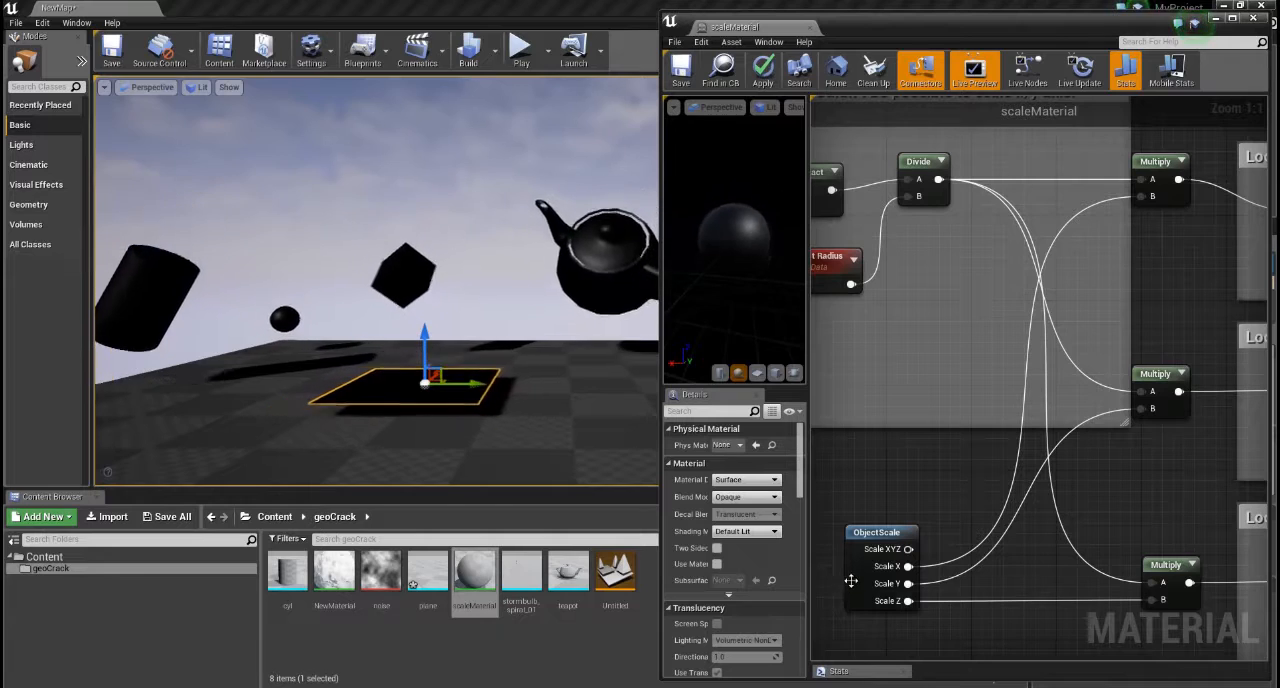
Step: Select ObjectScale, pick the teapot in the level, and inspect the Local X TransformVector node
left_click(880, 533)
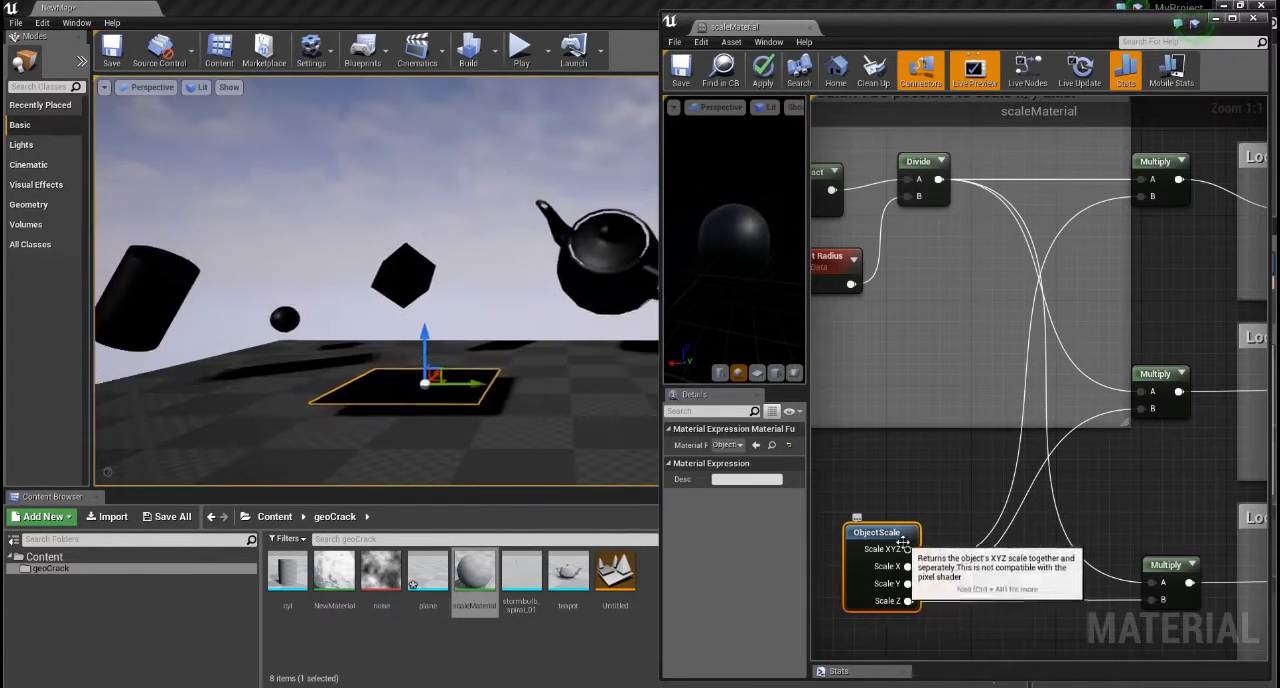
mouse_move(1175, 197)
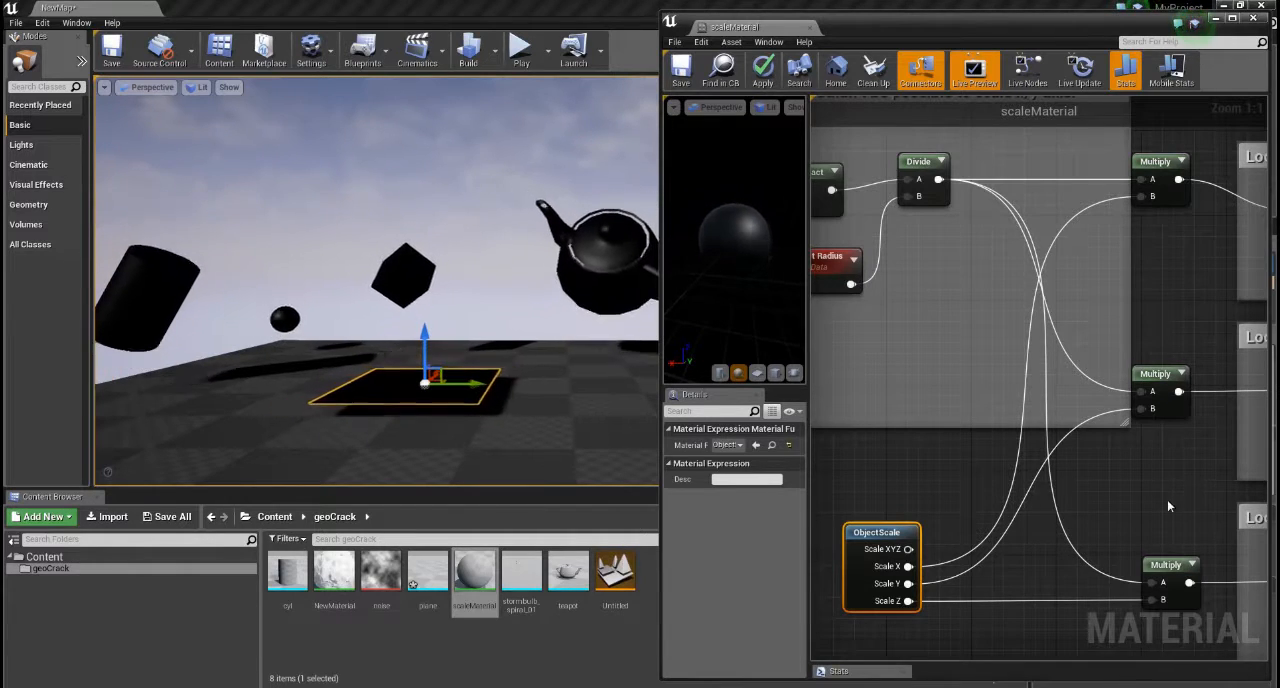
left_click(605, 245)
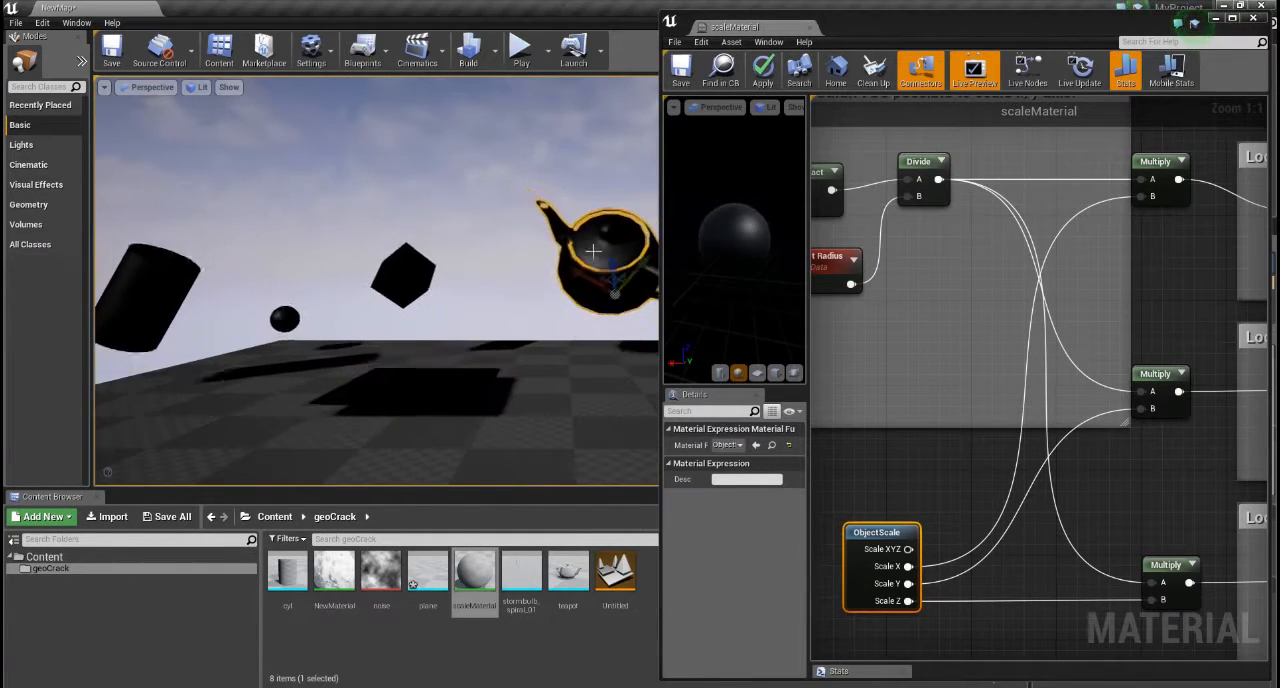
mouse_move(827, 283)
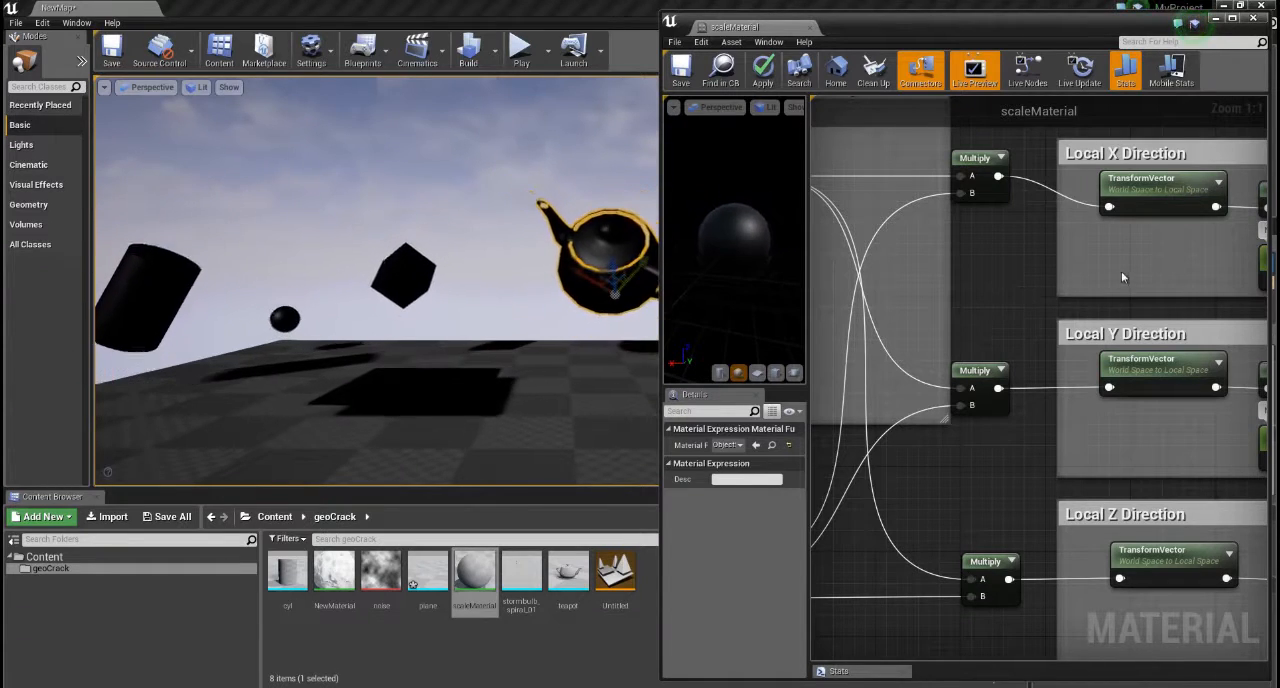
left_click(1160, 188)
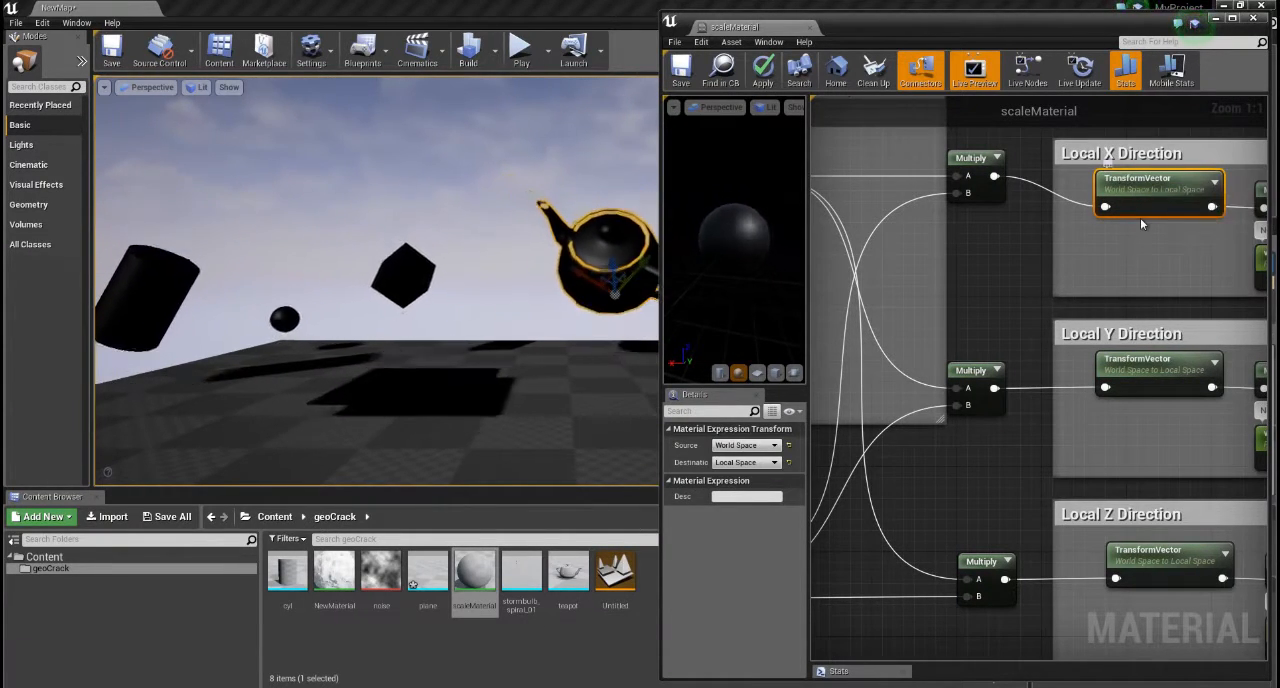
mouse_move(1143, 197)
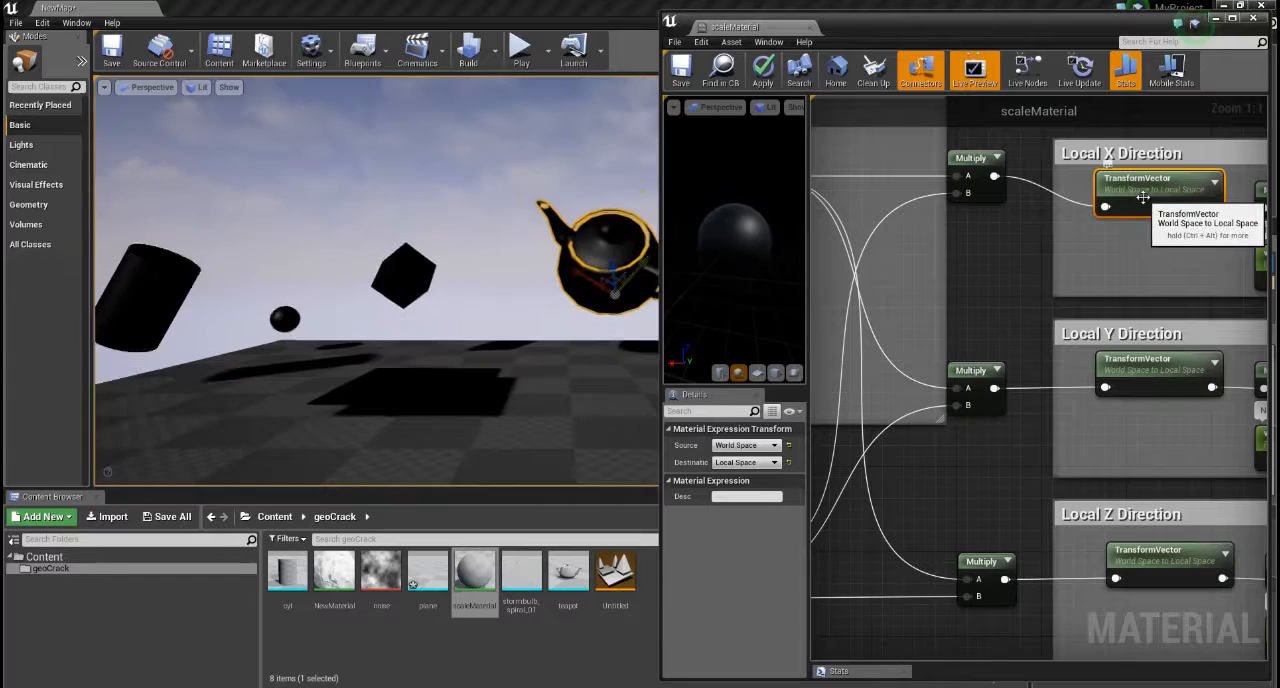
mouse_move(1026, 273)
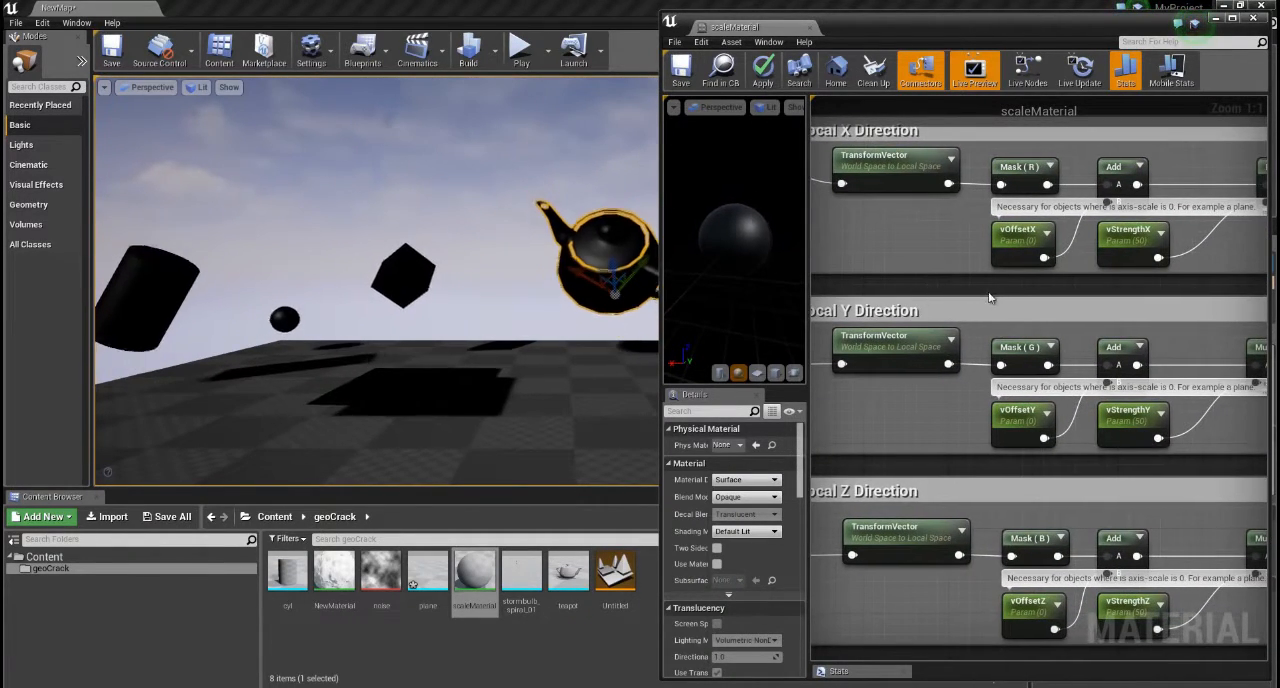
Step: Select a node in the Mask/Add/vOffset section of the scaleMaterial graph
left_click(1008, 240)
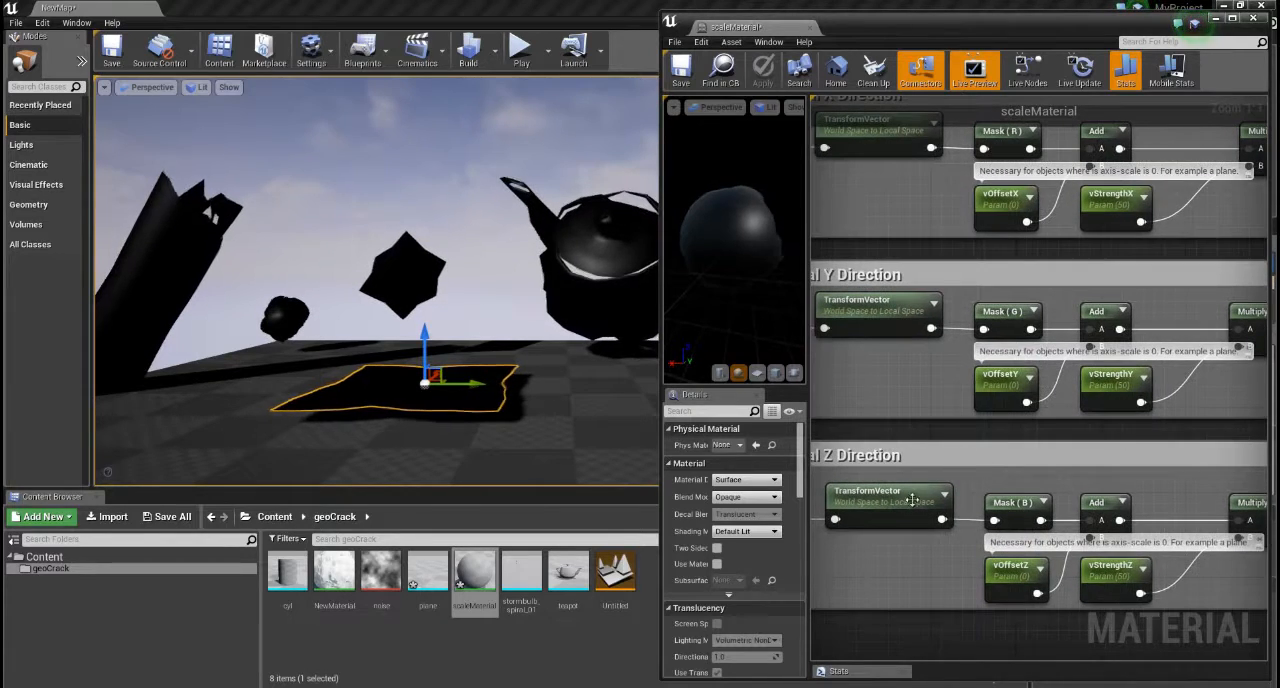
mouse_move(912, 513)
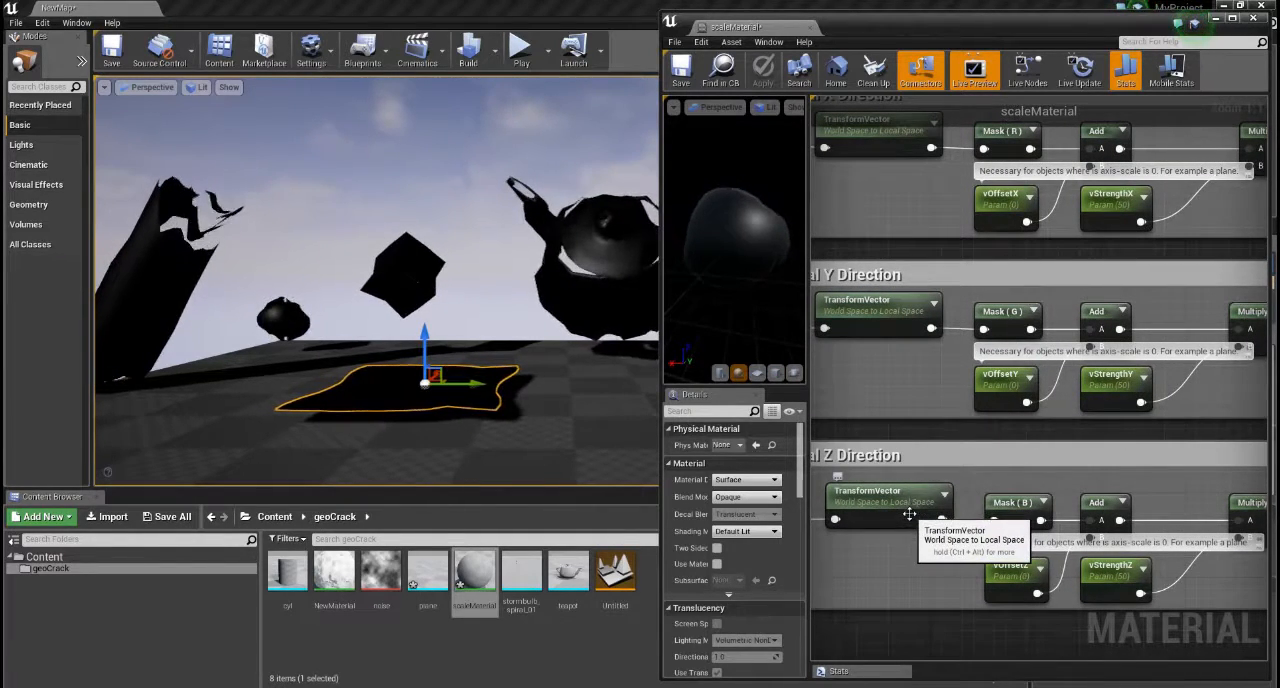
mouse_move(1009, 597)
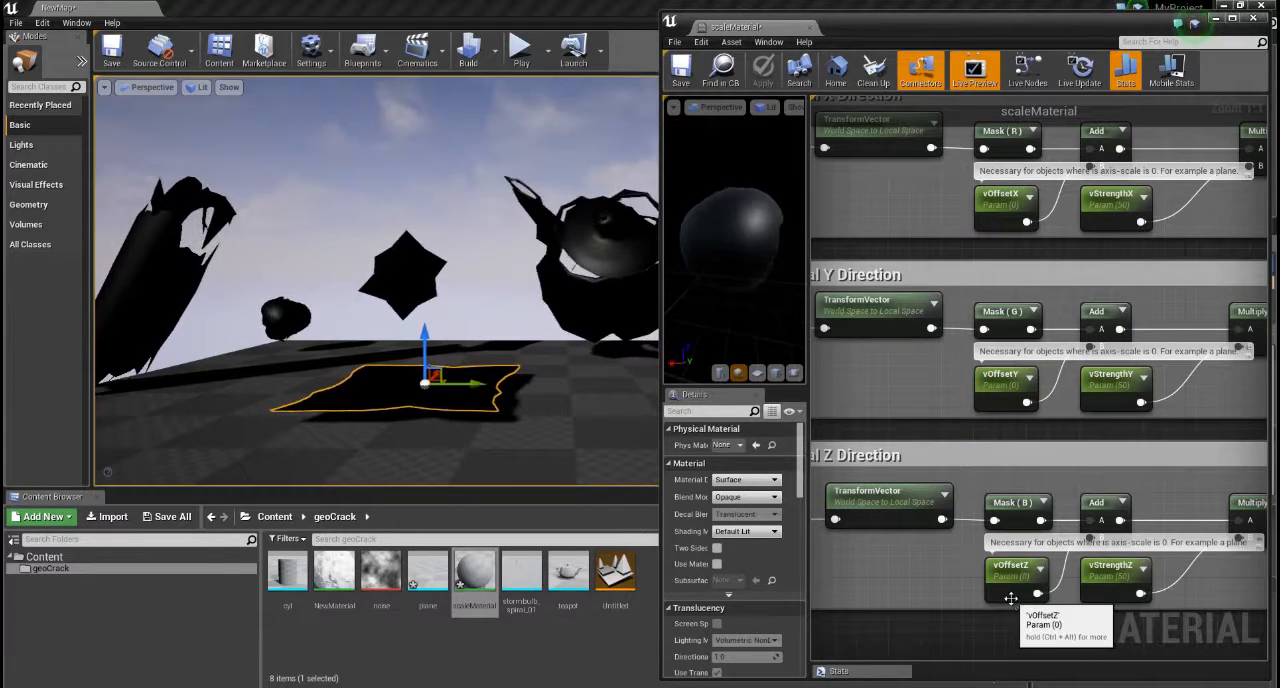
Step: Select the vOffsetZ parameter node to give it a default value of 1
left_click(1013, 568)
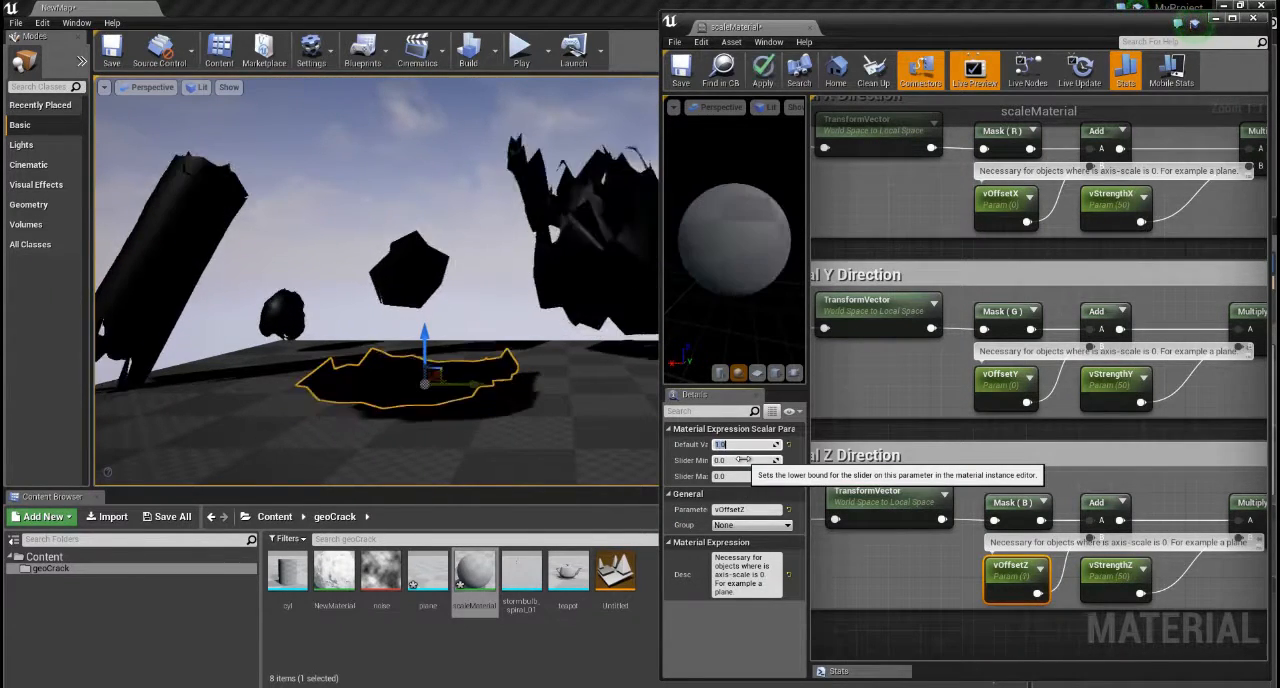